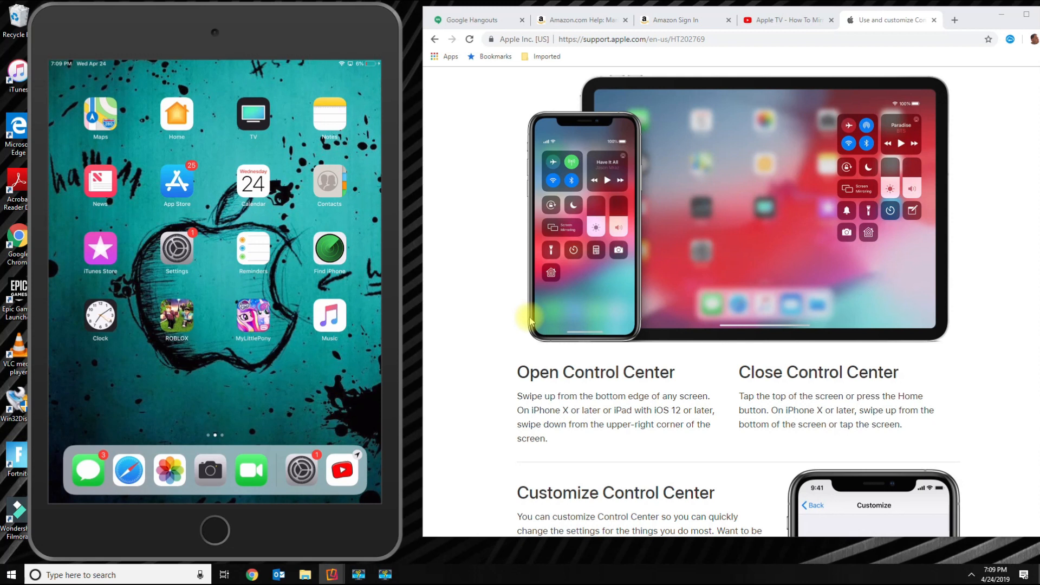
{"action": "mouse_move", "coordinate": [548, 355]}
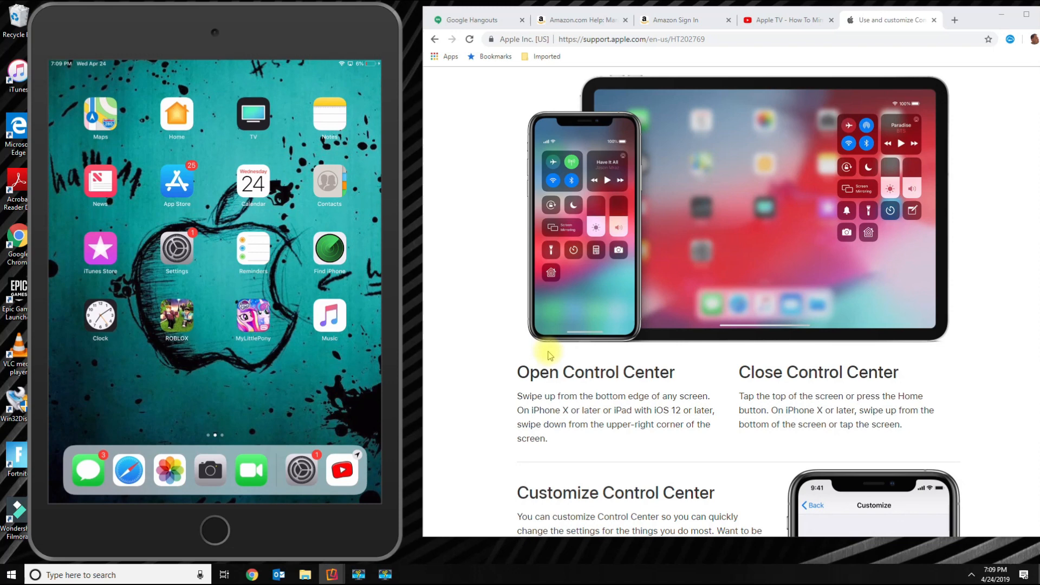
{"action": "mouse_move", "coordinate": [599, 358]}
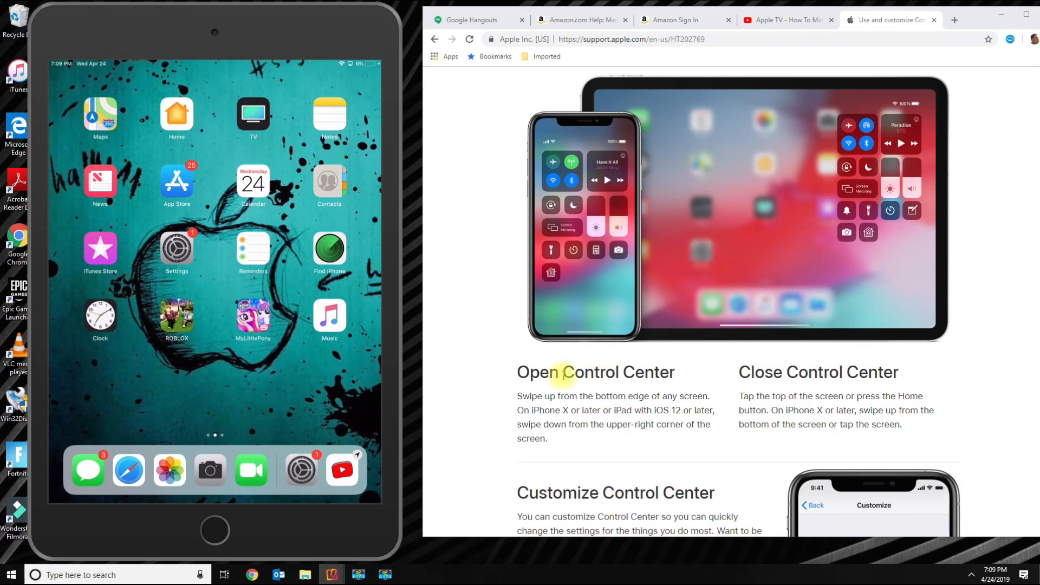
{"action": "mouse_move", "coordinate": [410, 338]}
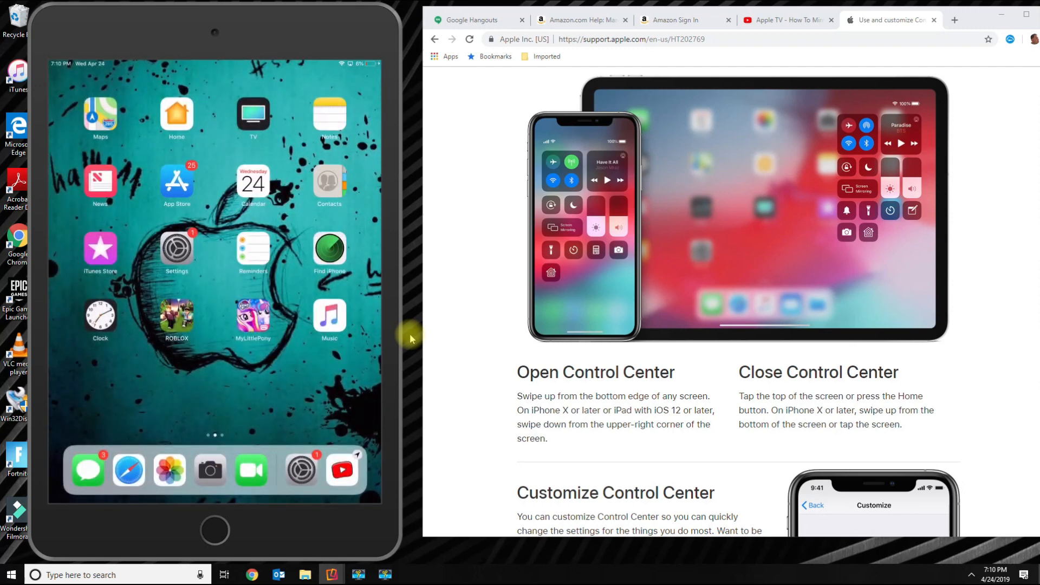
Open the Control Center page in the iPad's Settings app.
{"action": "left_click", "coordinate": [177, 252]}
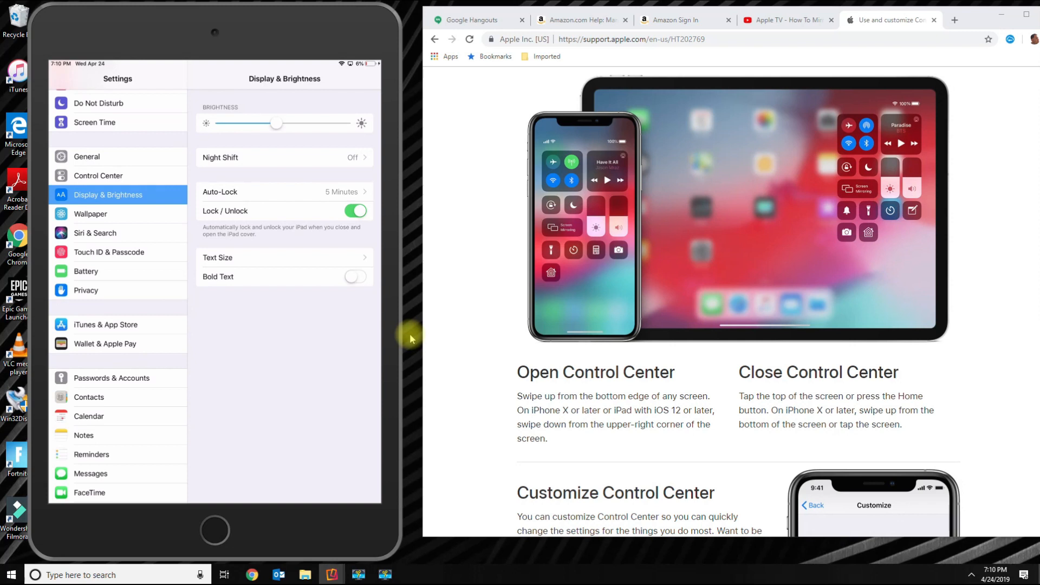
{"action": "scroll", "scroll_direction": "down", "scroll_amount": 3}
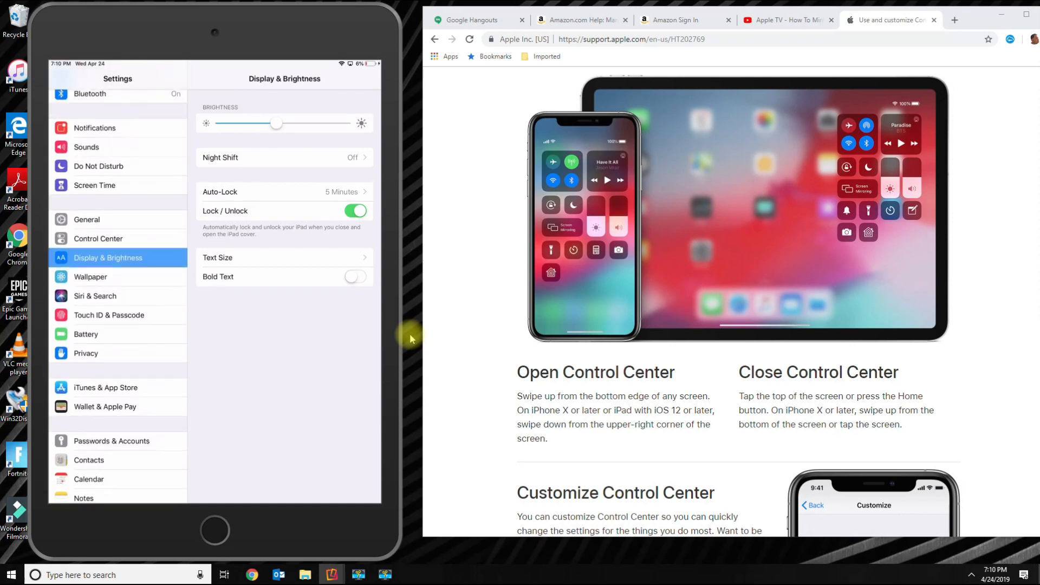
{"action": "left_click", "coordinate": [98, 238]}
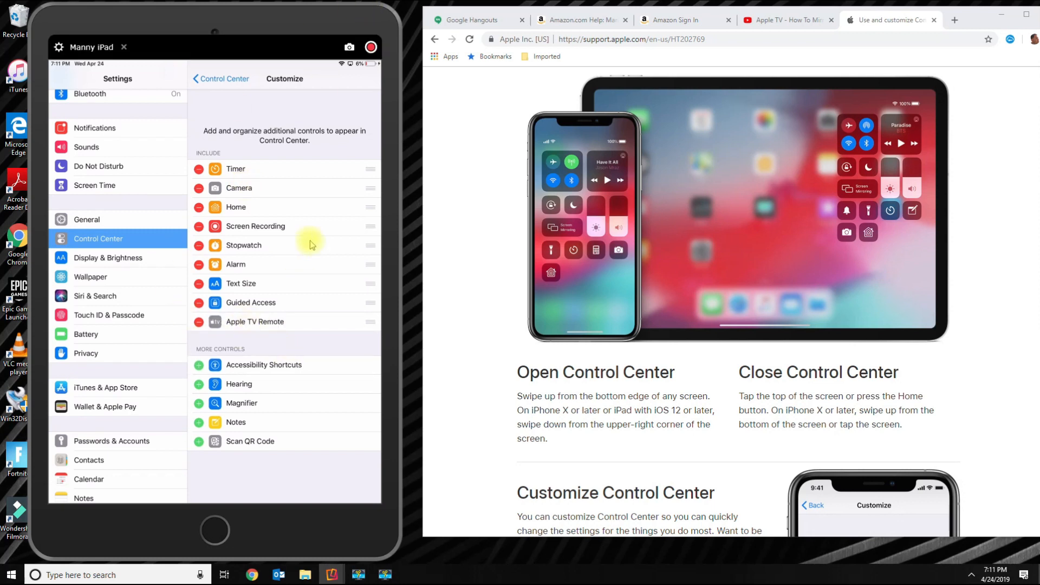
{"action": "mouse_move", "coordinate": [289, 230]}
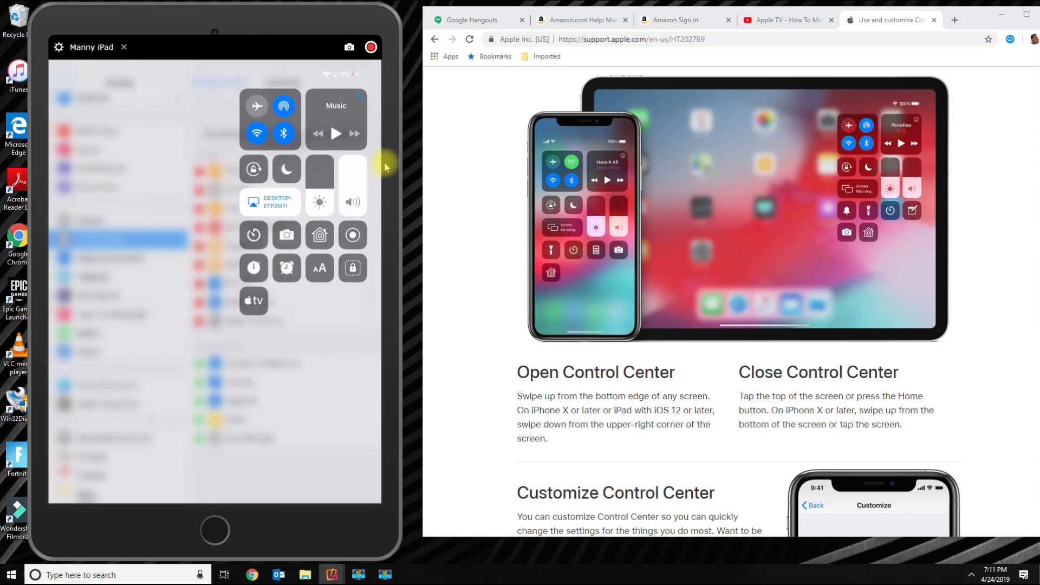
{"action": "mouse_move", "coordinate": [254, 235]}
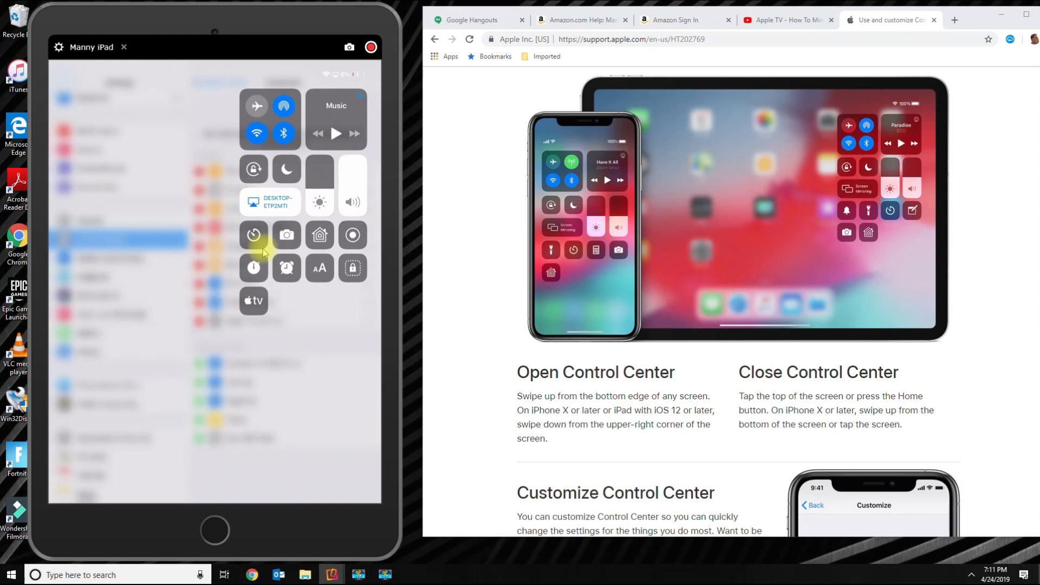
{"action": "mouse_move", "coordinate": [569, 456]}
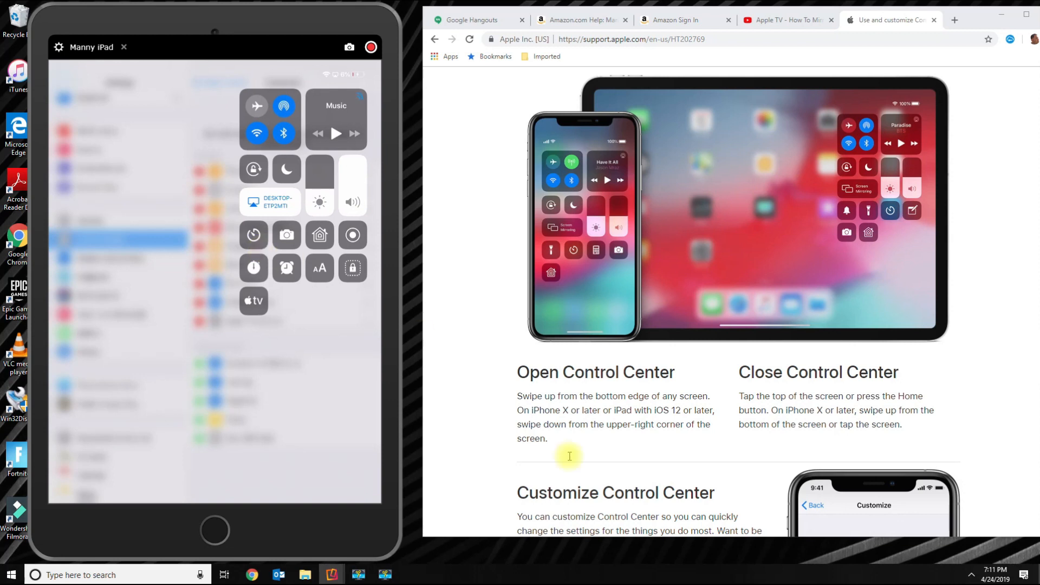